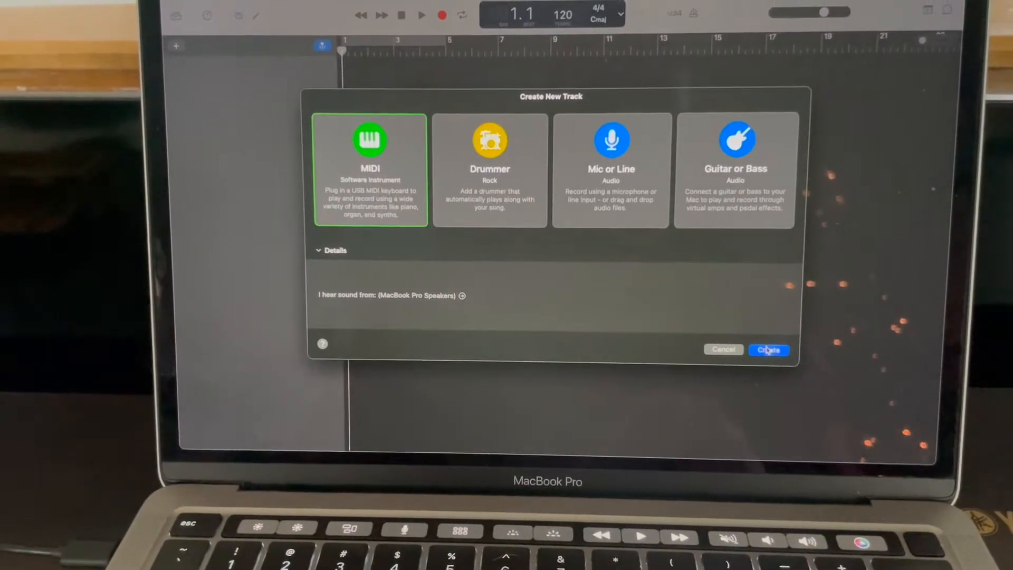
Create the MIDI software instrument track, giving a Classic Electric Piano track in the project
click(768, 349)
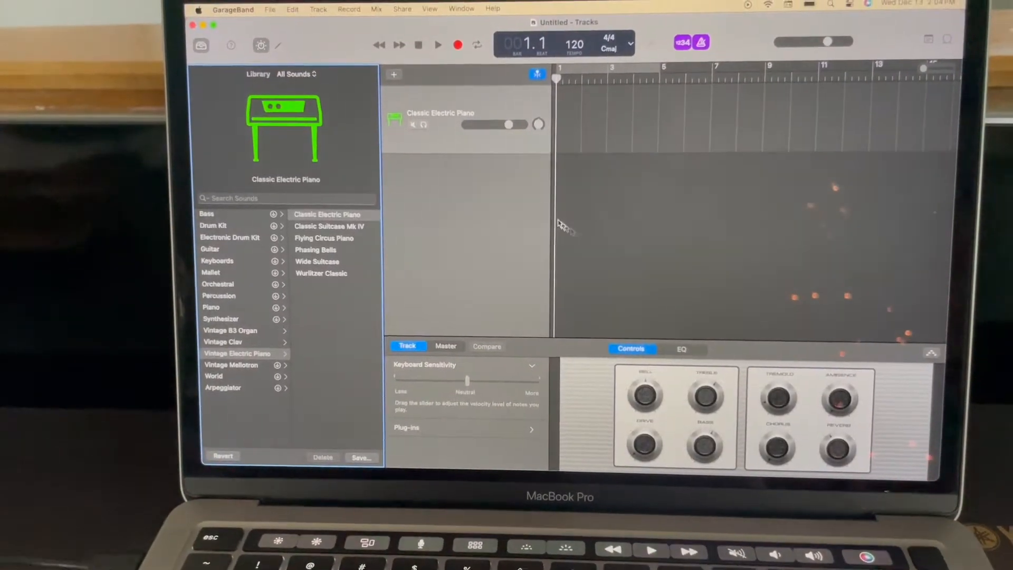